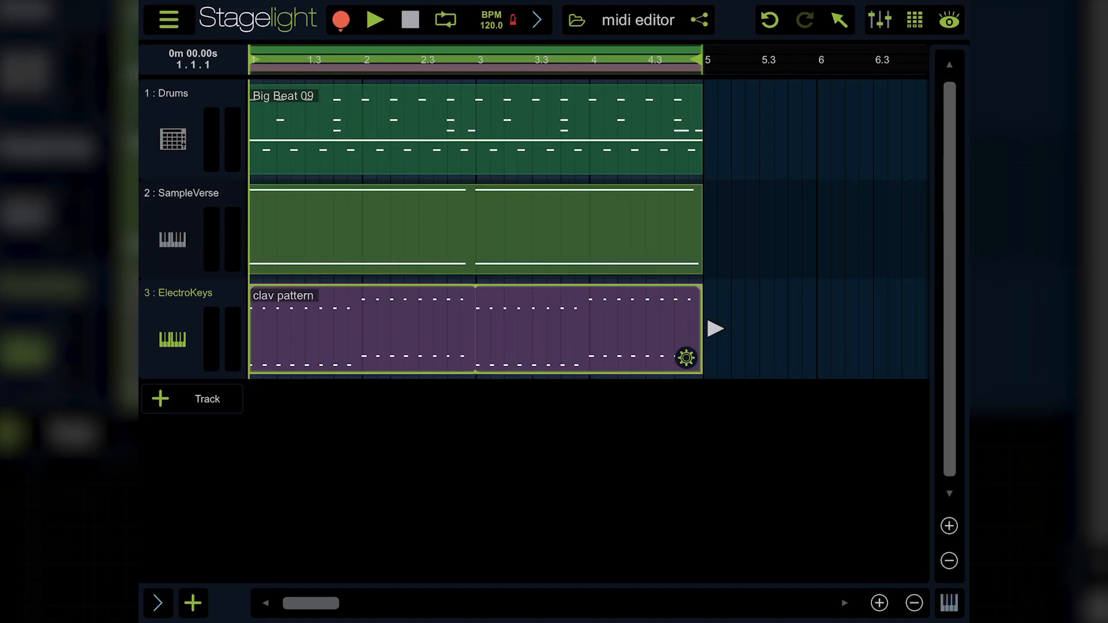
# Step: Play the Drums, SampleVerse and ElectroKeys arrangement from the start
pyautogui.click(375, 19)
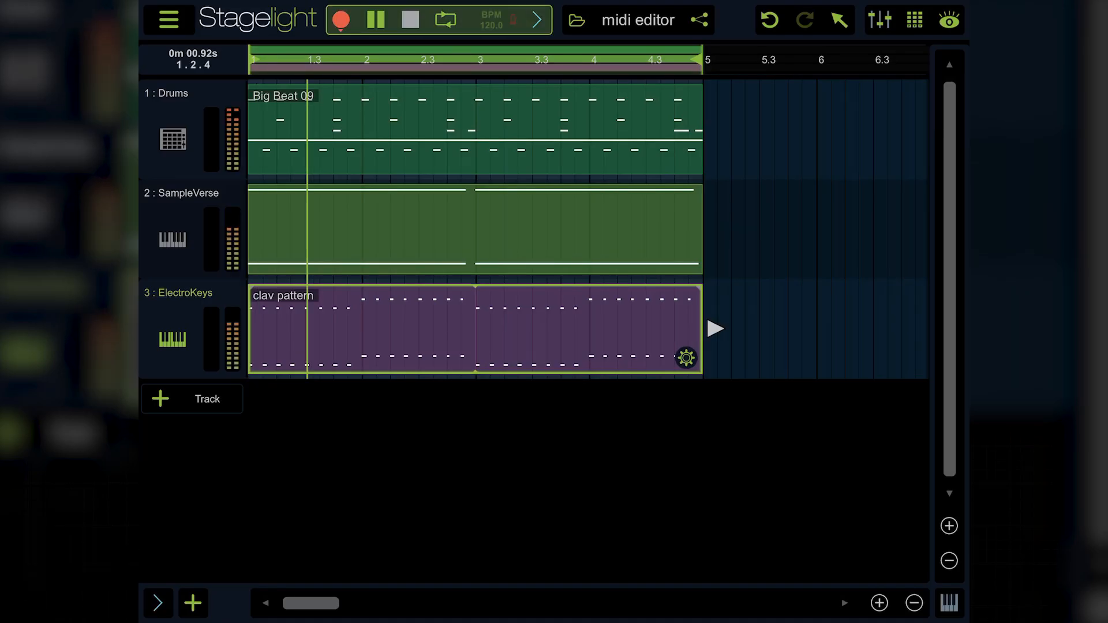